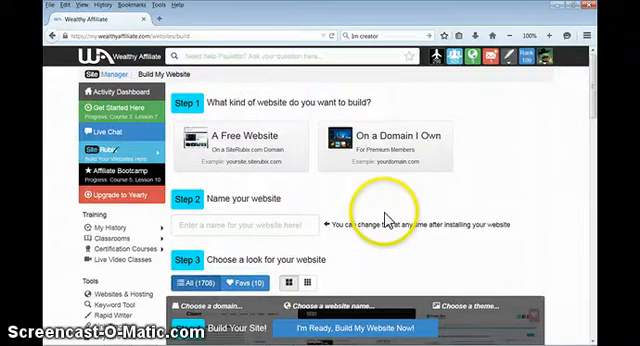
mouse_move(300, 172)
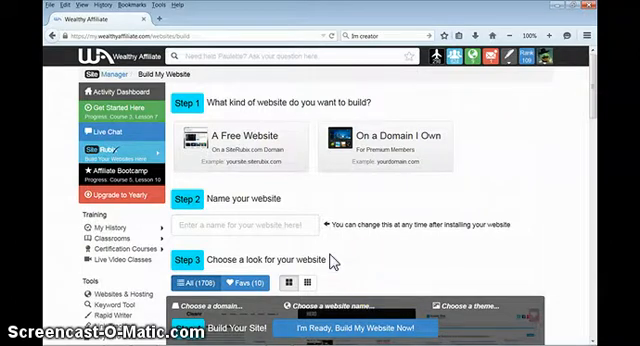
Step: Review the website options page, scrolling through the free website details
left_click(250, 140)
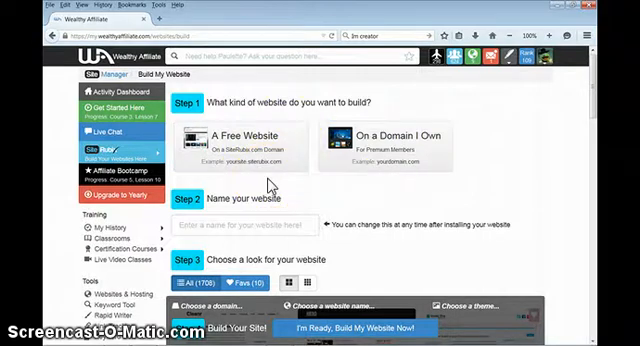
left_click(244, 148)
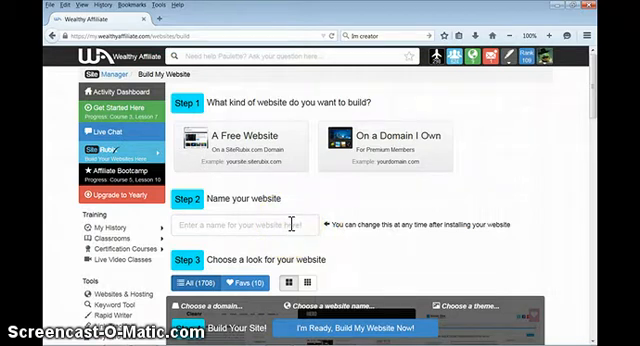
scroll("down", 3)
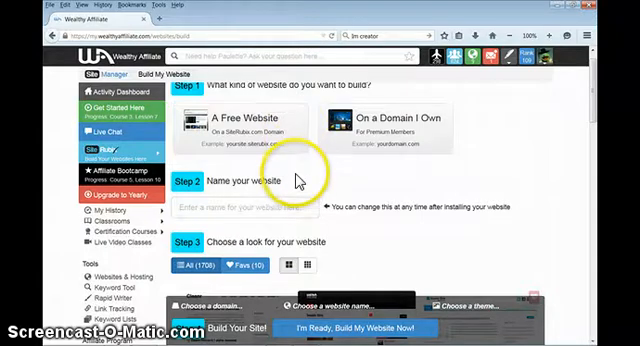
scroll("down", 3)
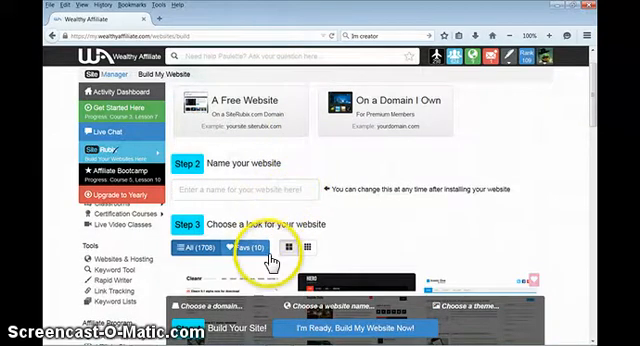
scroll("down", 3)
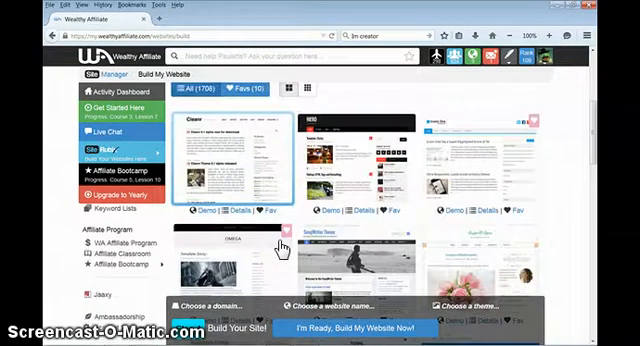
scroll("down", 3)
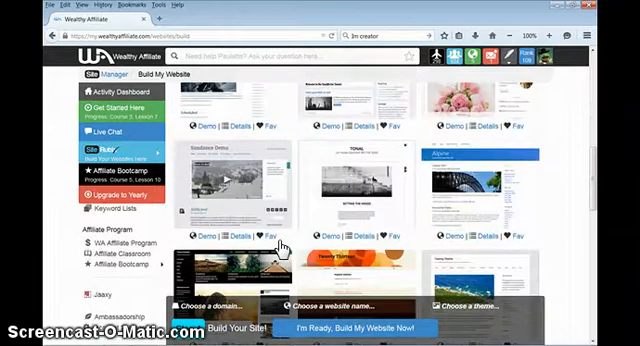
scroll("down", 3)
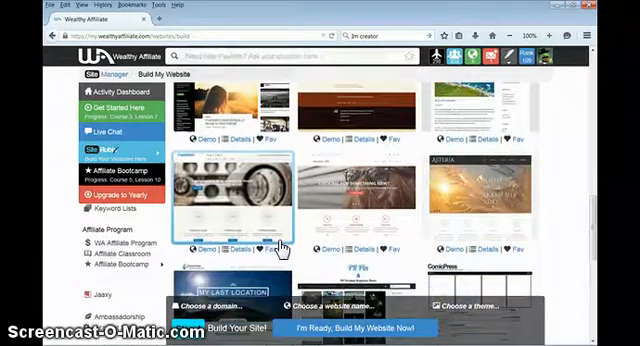
scroll("down", 3)
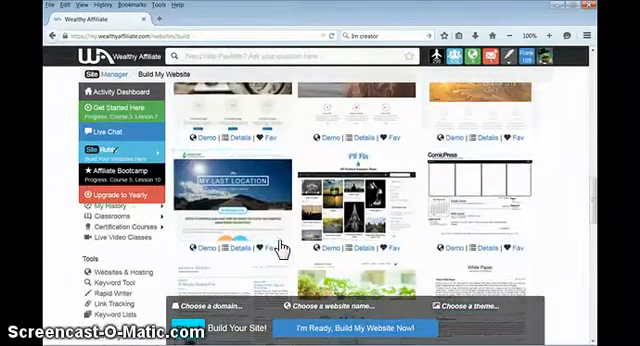
scroll("up", 3)
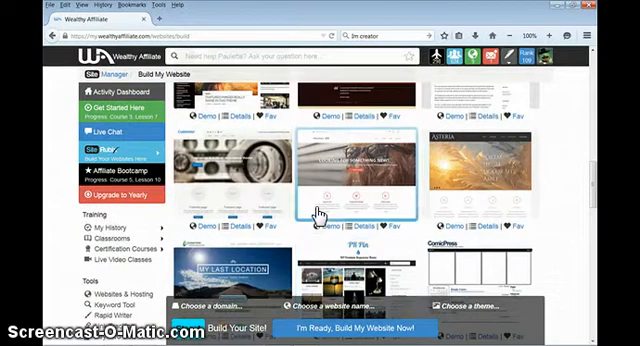
scroll("down", 3)
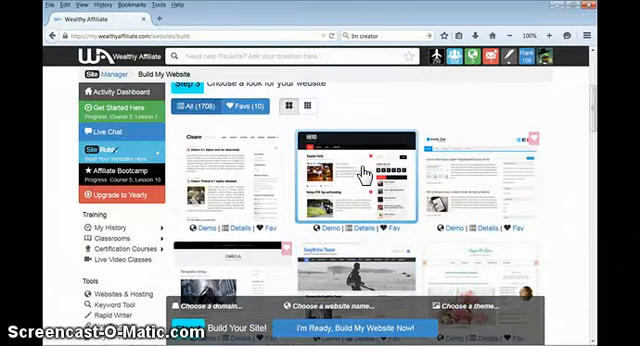
scroll("down", 3)
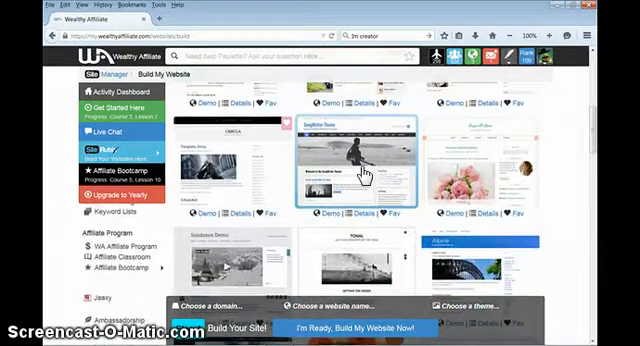
scroll("down", 3)
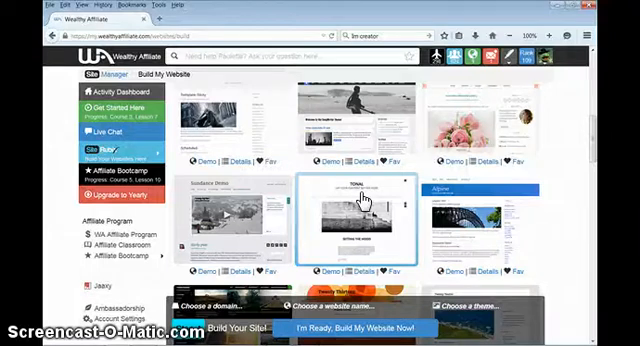
scroll("down", 3)
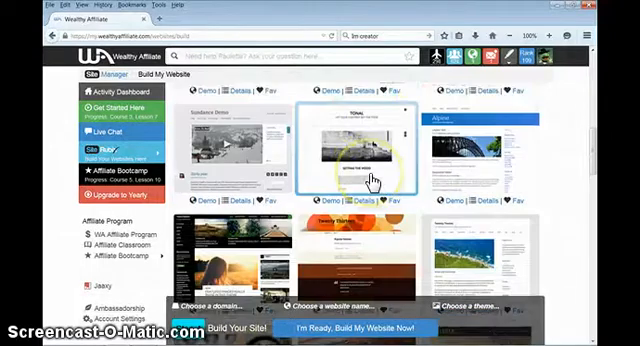
scroll("down", 3)
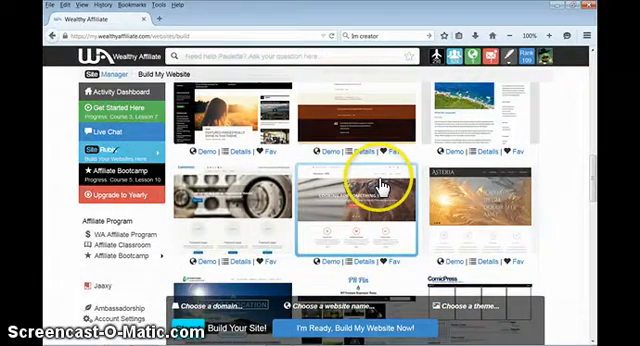
scroll("down", 3)
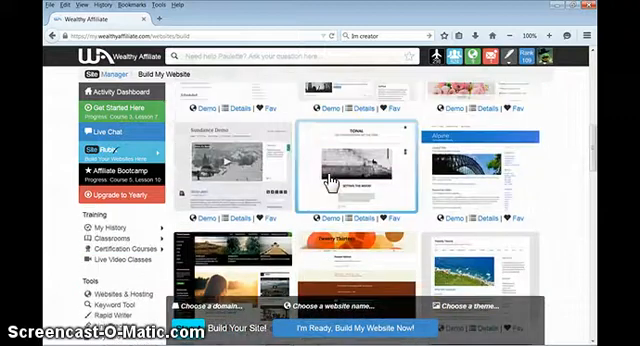
scroll("down", 3)
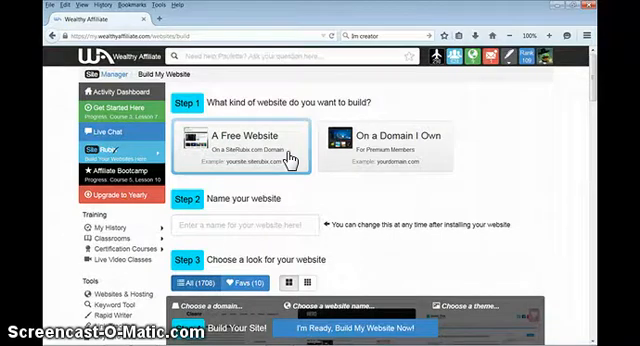
Step: Choose 'A Free Website', enter an available siterubix.com domain and the name 'this is the one i want'
left_click(256, 140)
type("thu")
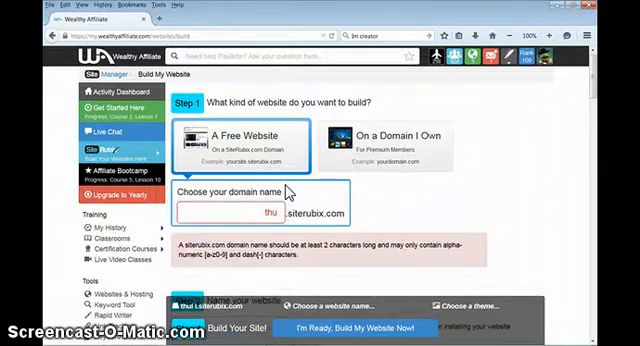
type("didikgf")
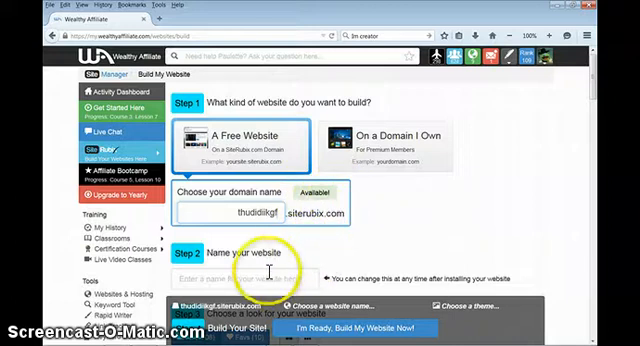
type("this is the")
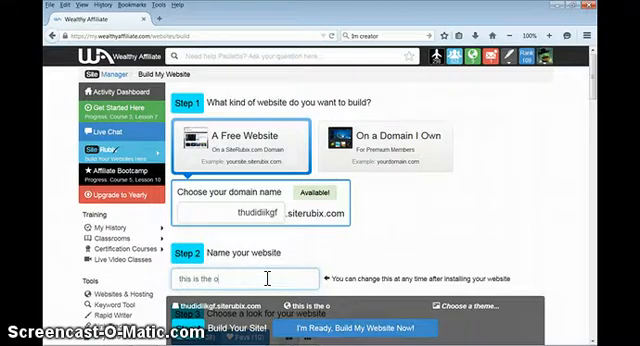
type("one i want")
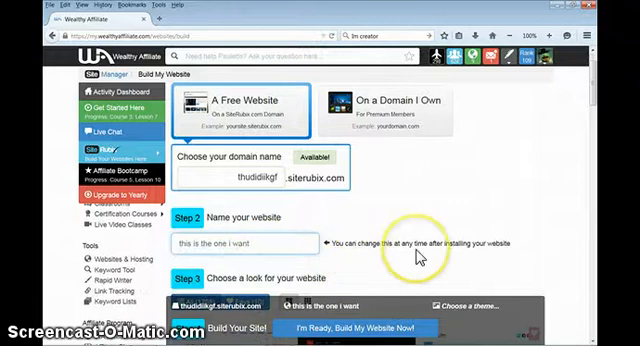
Step: Scroll the theme gallery to pick a look and launch the website build
scroll("down", 3)
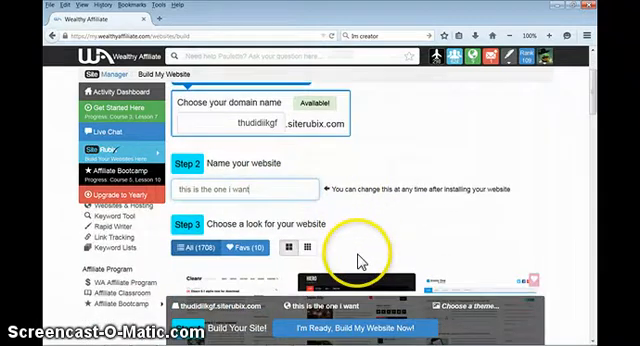
scroll("down", 3)
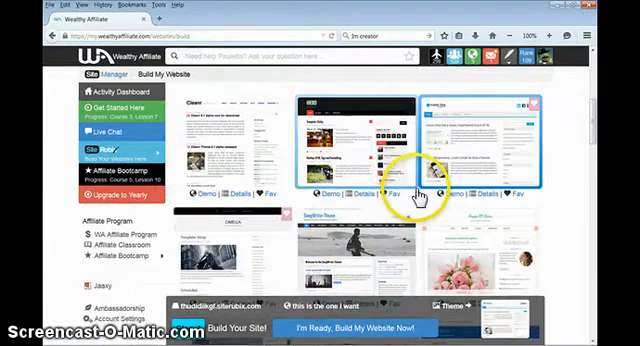
scroll("down", 3)
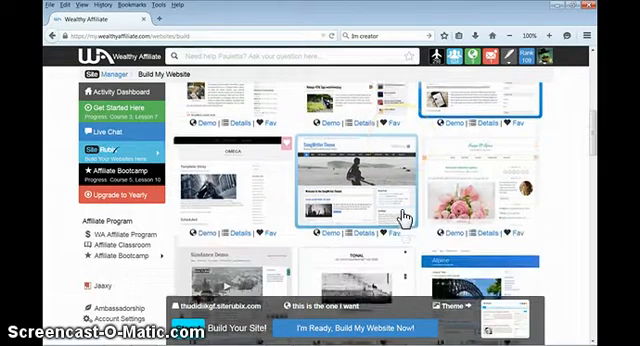
scroll("down", 3)
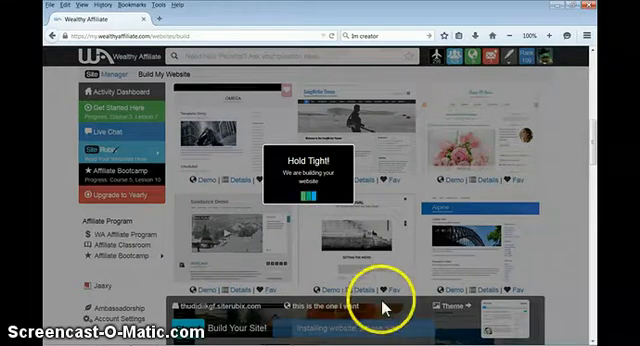
mouse_move(182, 182)
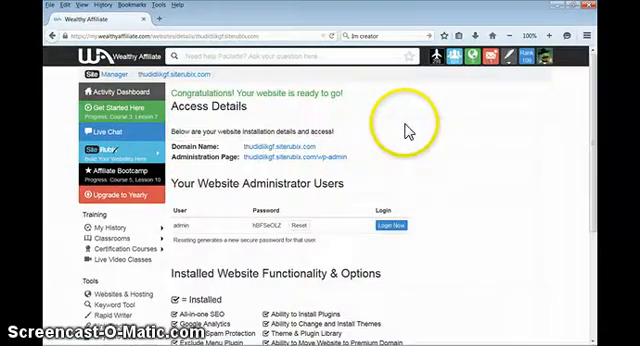
mouse_move(344, 124)
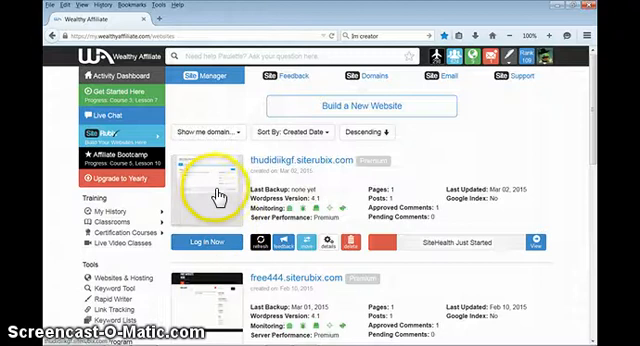
mouse_move(200, 240)
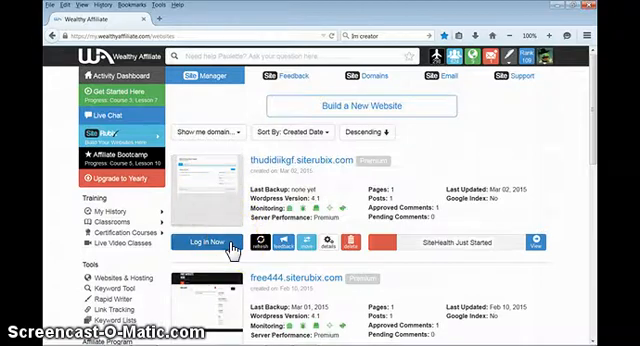
Step: Bring up the administrator login details for the new siterubix site via 'Log In Now'
left_click(200, 242)
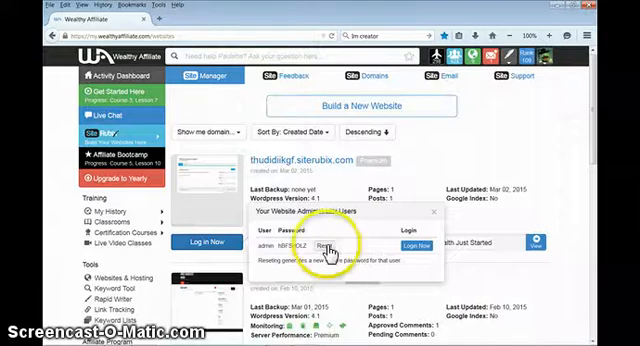
Step: Regenerate the administrator password, select it and log in to the site's WordPress dashboard
left_click(328, 246)
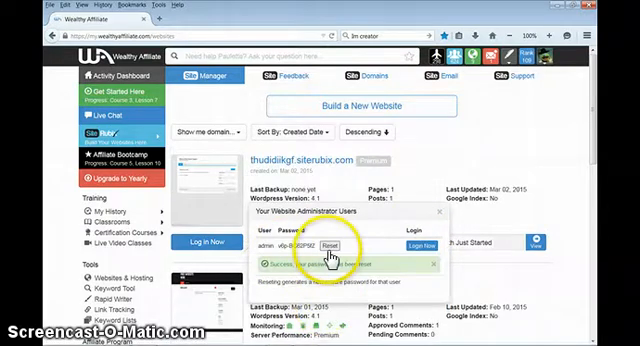
left_click(344, 246)
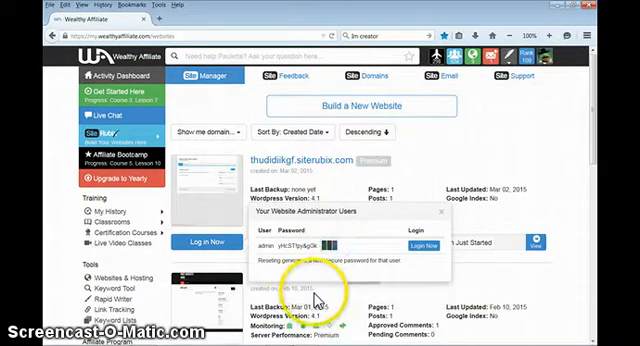
left_click(416, 242)
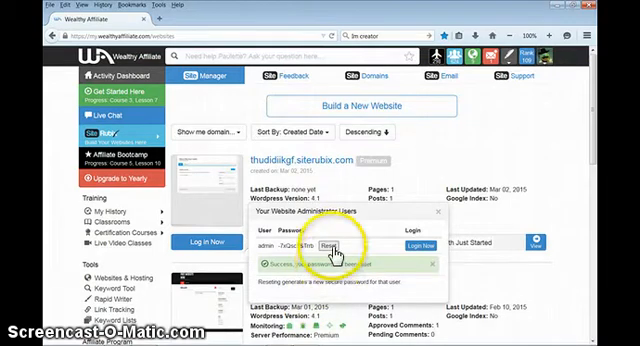
left_click(322, 246)
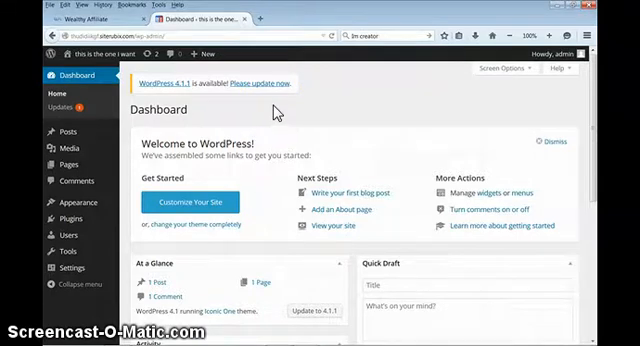
mouse_move(252, 16)
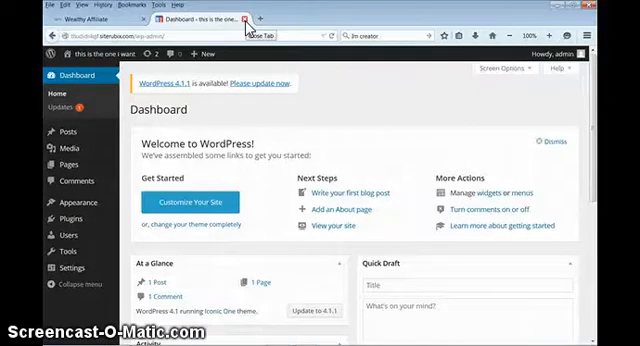
mouse_move(270, 104)
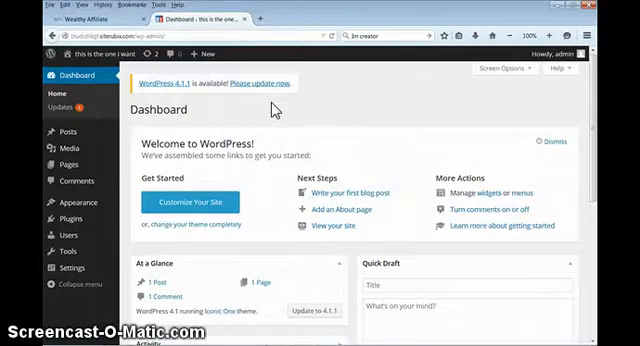
mouse_move(248, 26)
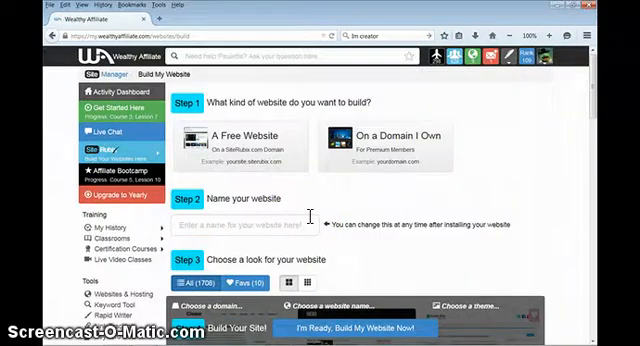
mouse_move(322, 224)
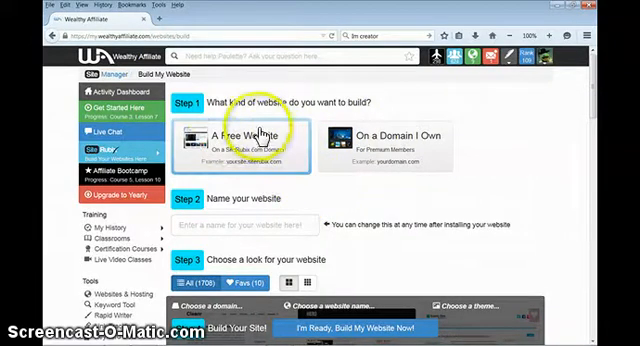
mouse_move(256, 196)
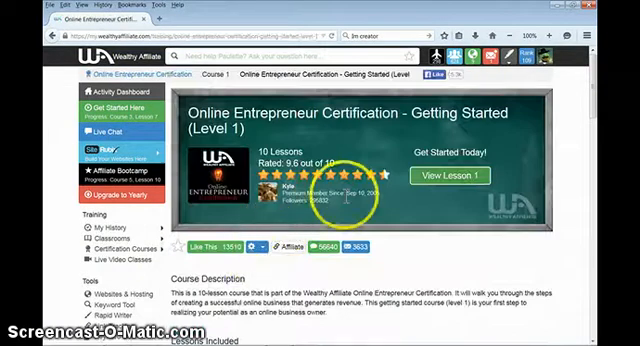
Step: Open the Getting Started (Level 1) course and show its Lessons Included grid
scroll("down", 3)
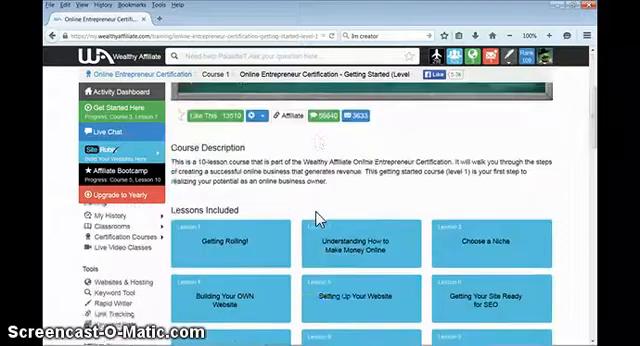
scroll("down", 3)
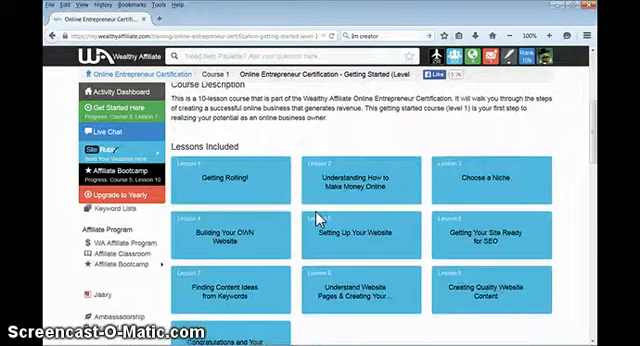
scroll("down", 3)
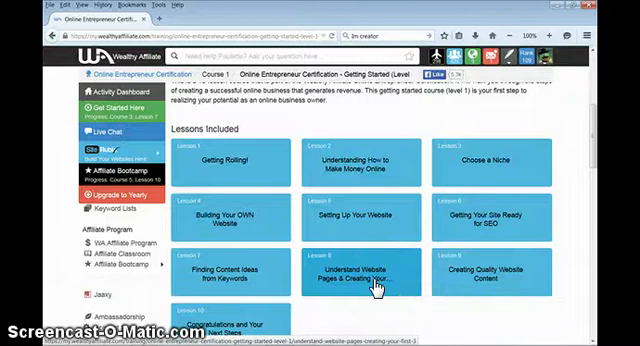
left_click(356, 276)
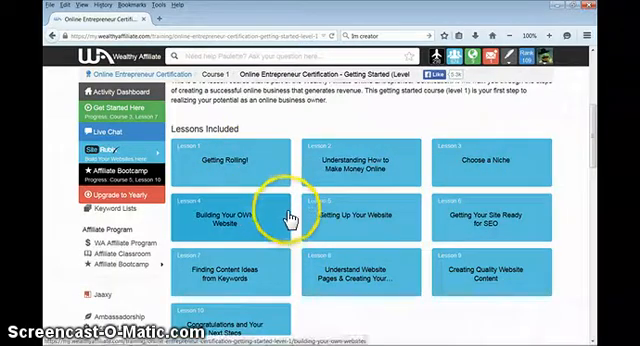
mouse_move(344, 224)
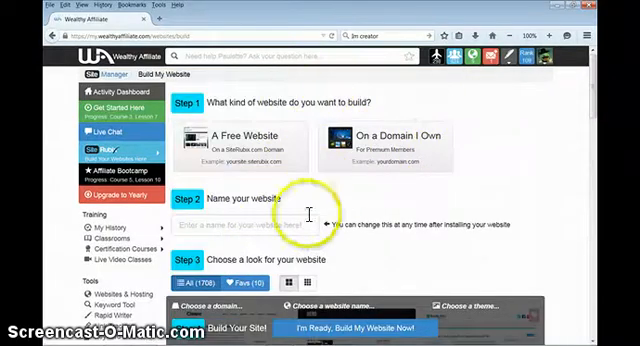
mouse_move(276, 240)
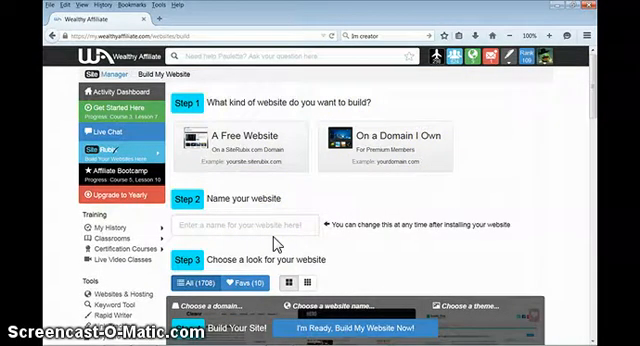
mouse_move(372, 196)
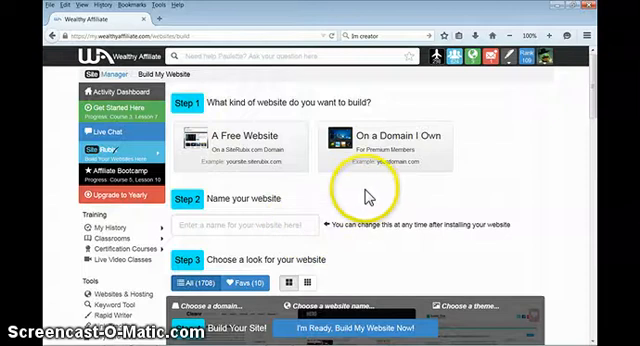